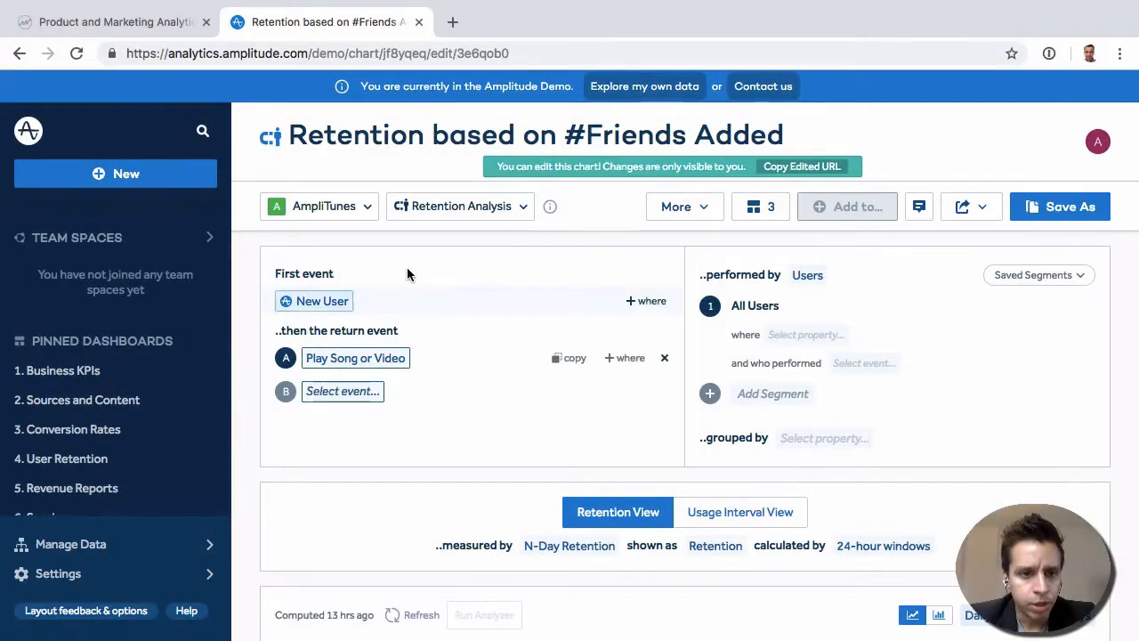
# Step: Start a new User Composition chart for the AmpliCart project
pyautogui.click(114, 174)
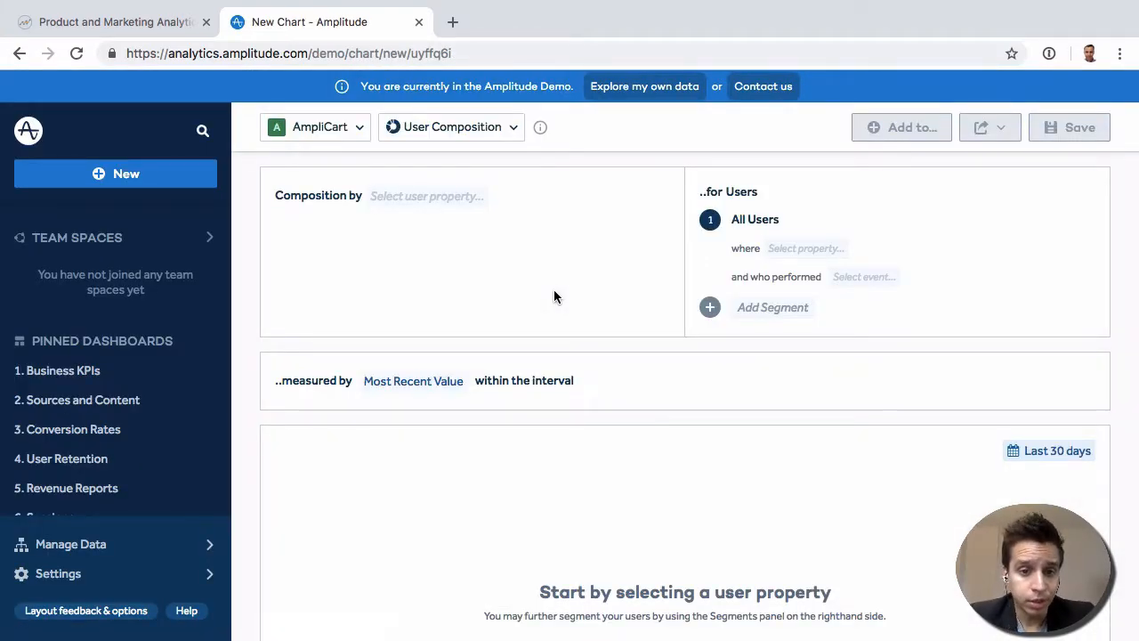
# Step: Compose all users by the Platform user property, giving a donut of about 469k users
pyautogui.click(427, 196)
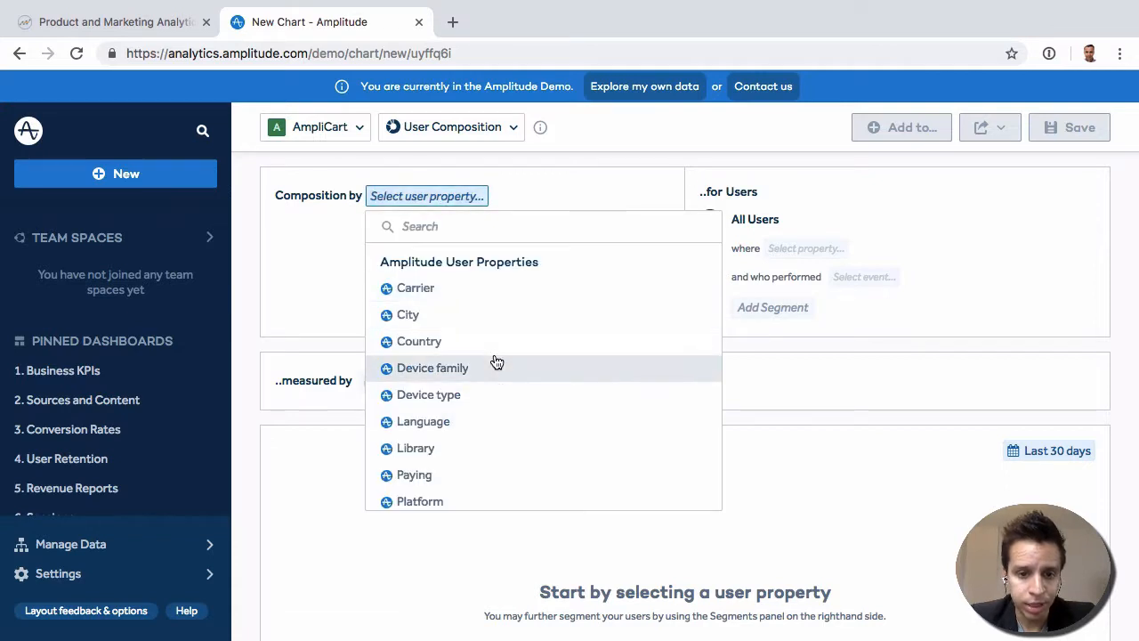
pyautogui.click(420, 502)
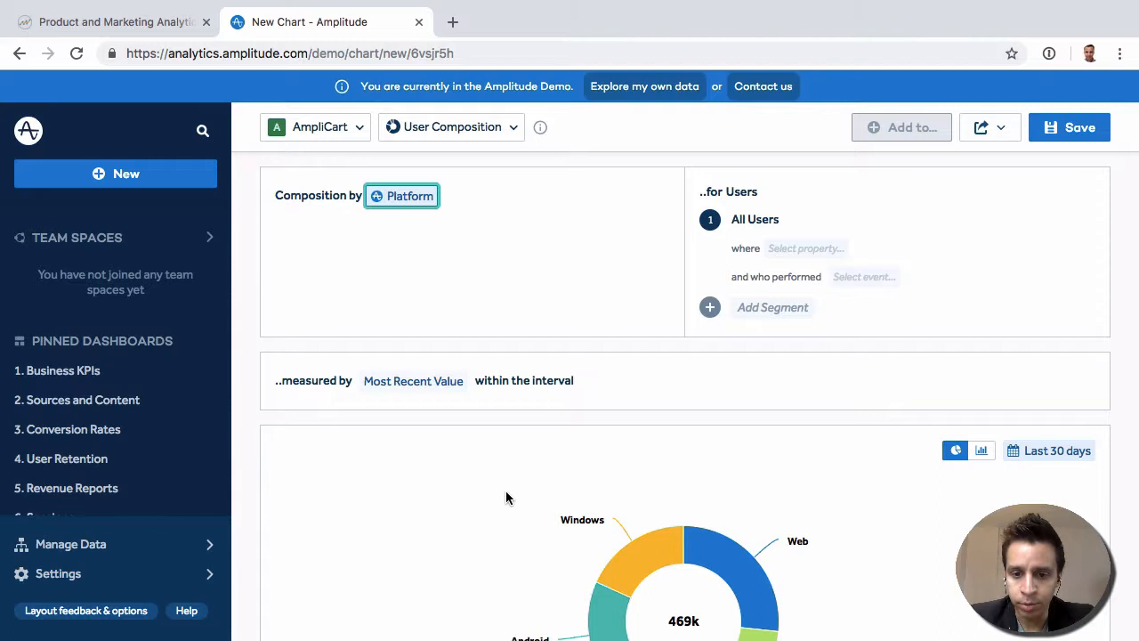
pyautogui.scroll(-3)
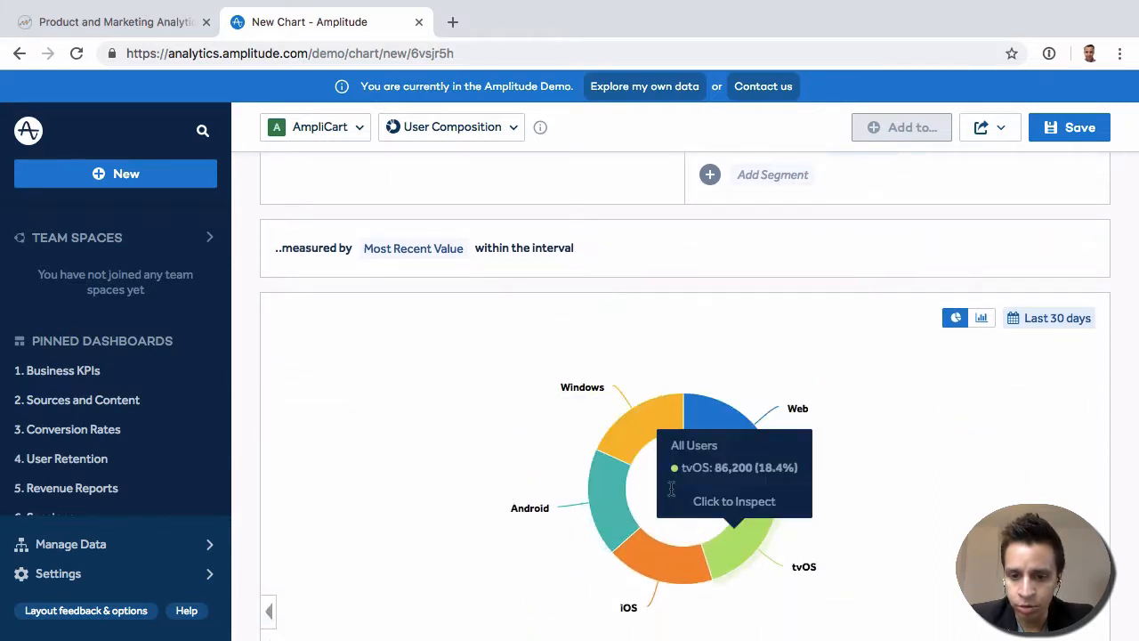
pyautogui.moveTo(751, 515)
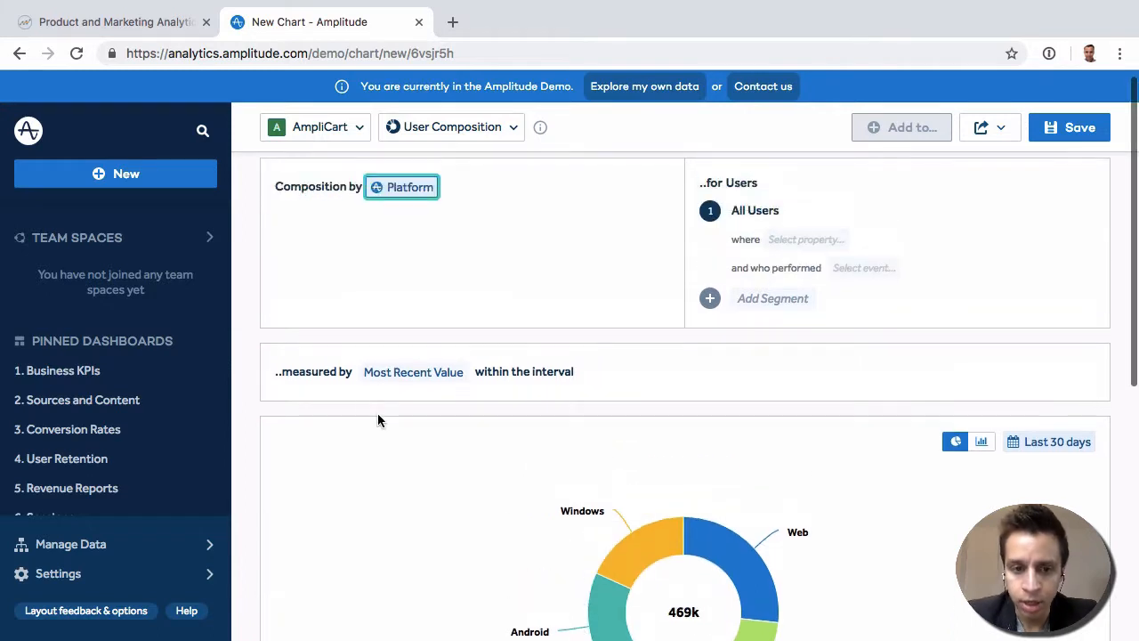
pyautogui.moveTo(432, 391)
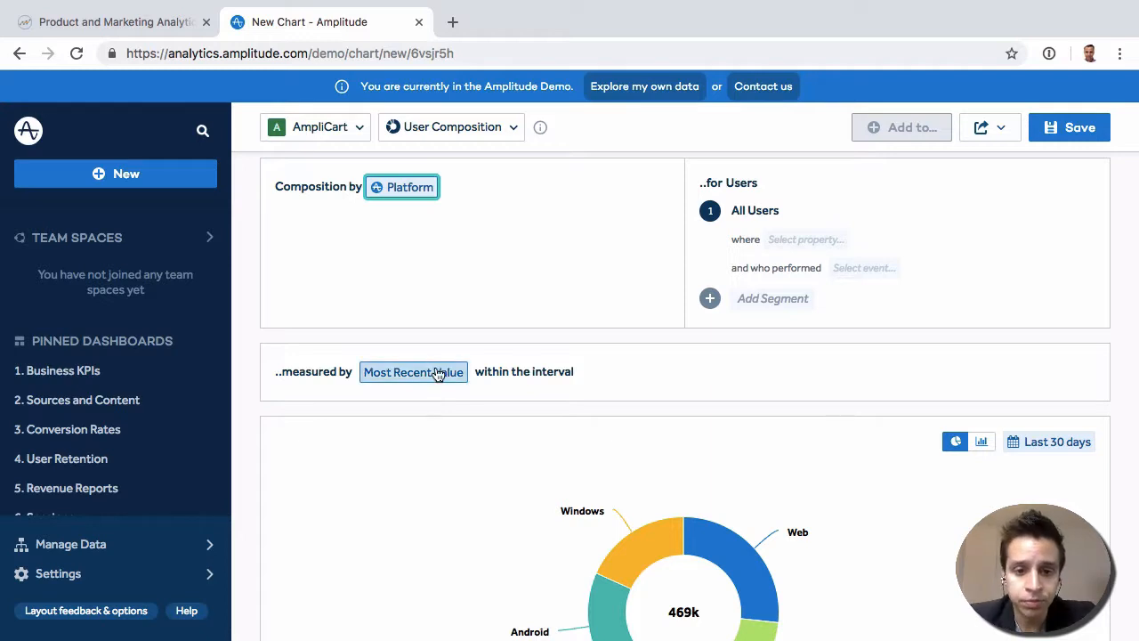
pyautogui.click(413, 372)
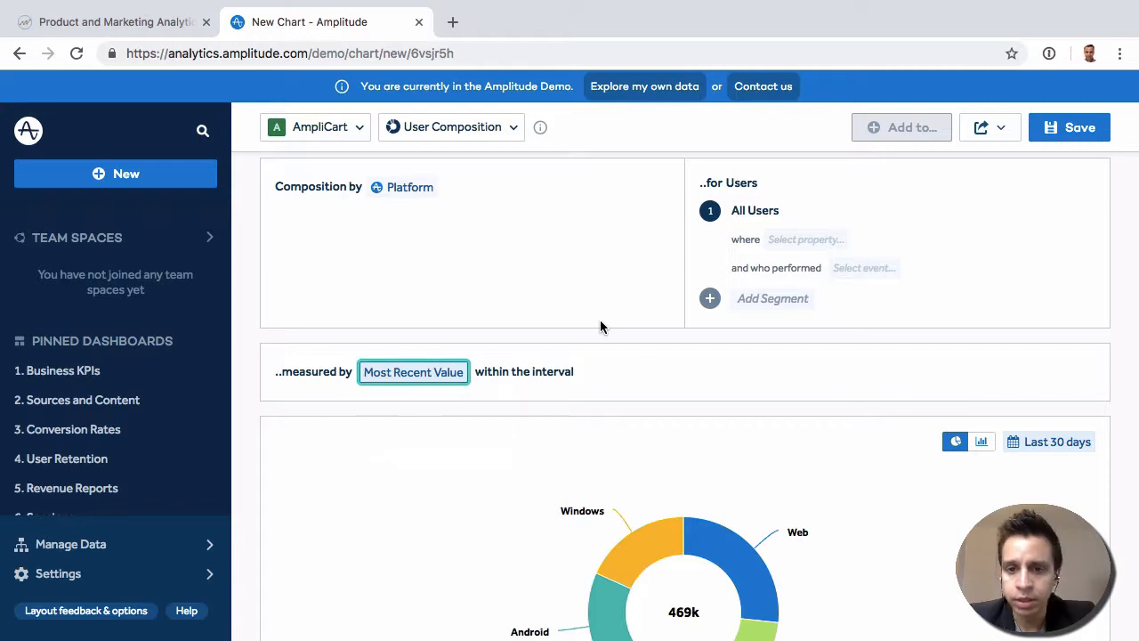
pyautogui.click(804, 239)
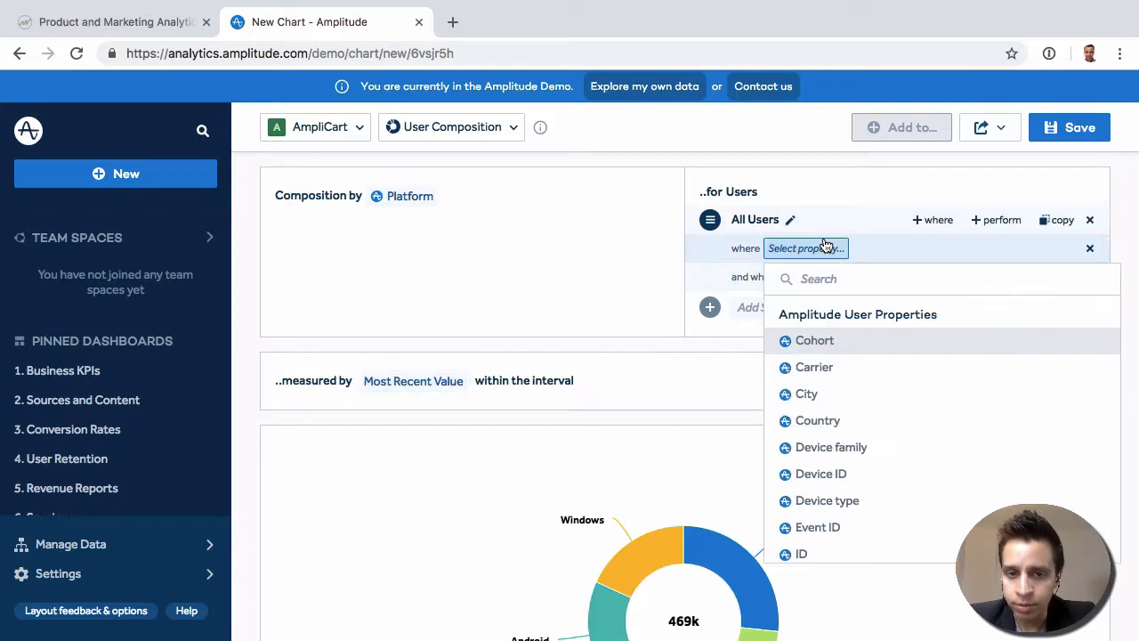
pyautogui.scroll(-3)
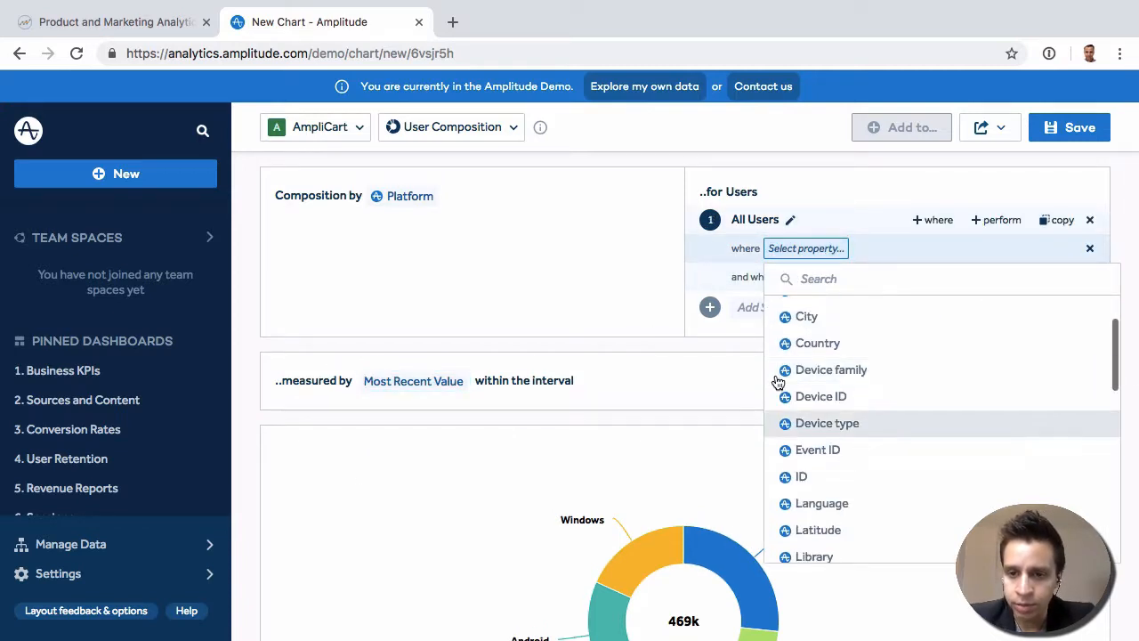
pyautogui.click(582, 295)
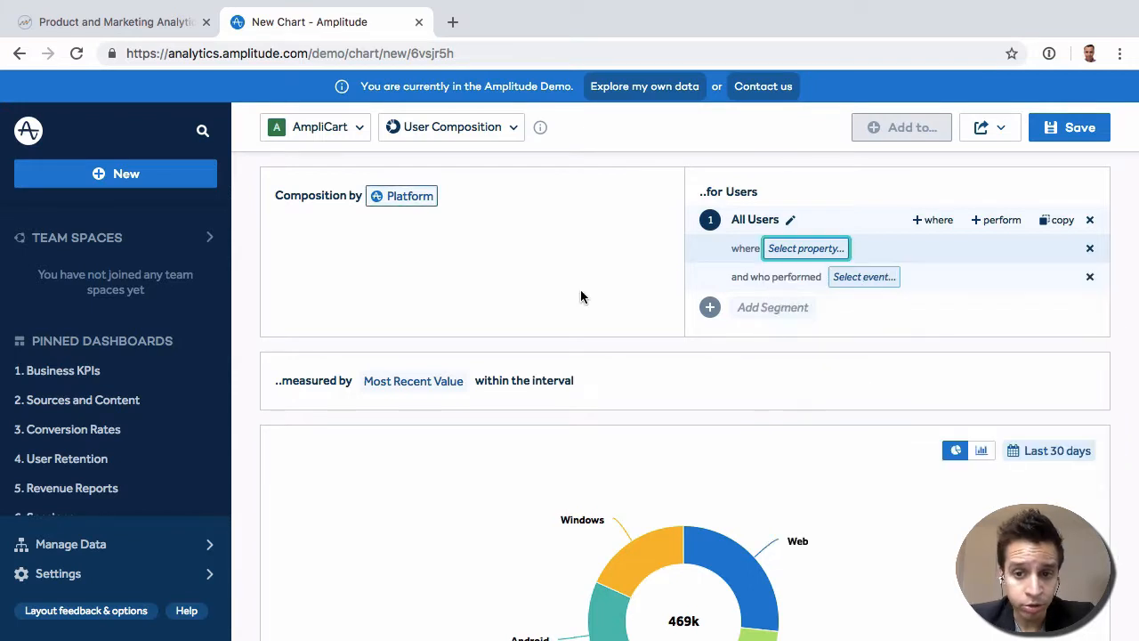
pyautogui.click(864, 278)
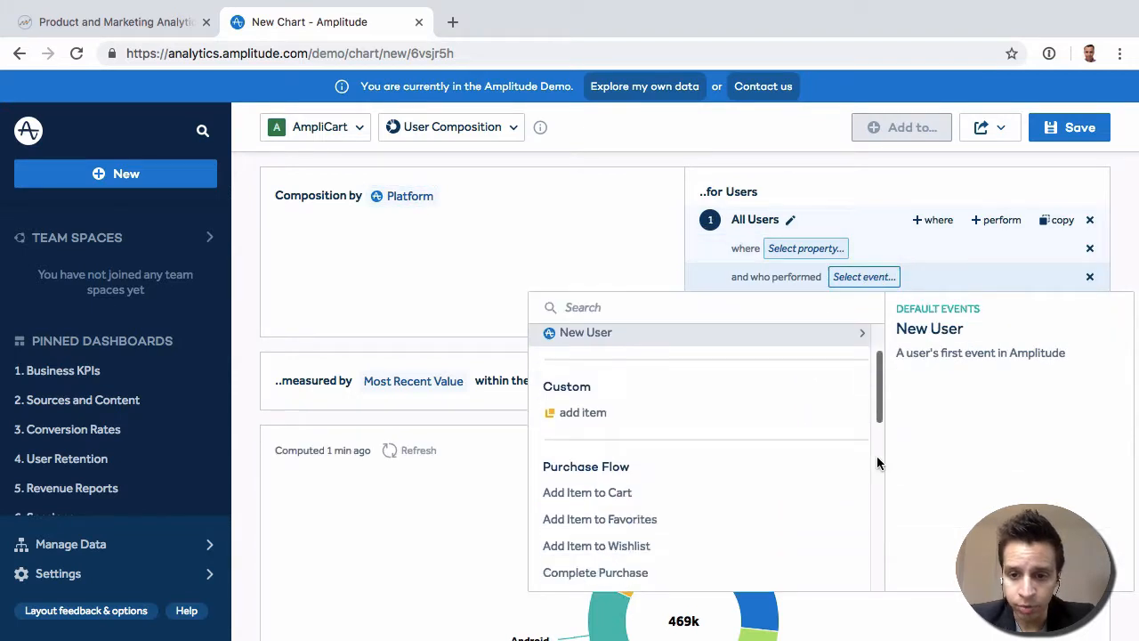
pyautogui.click(906, 294)
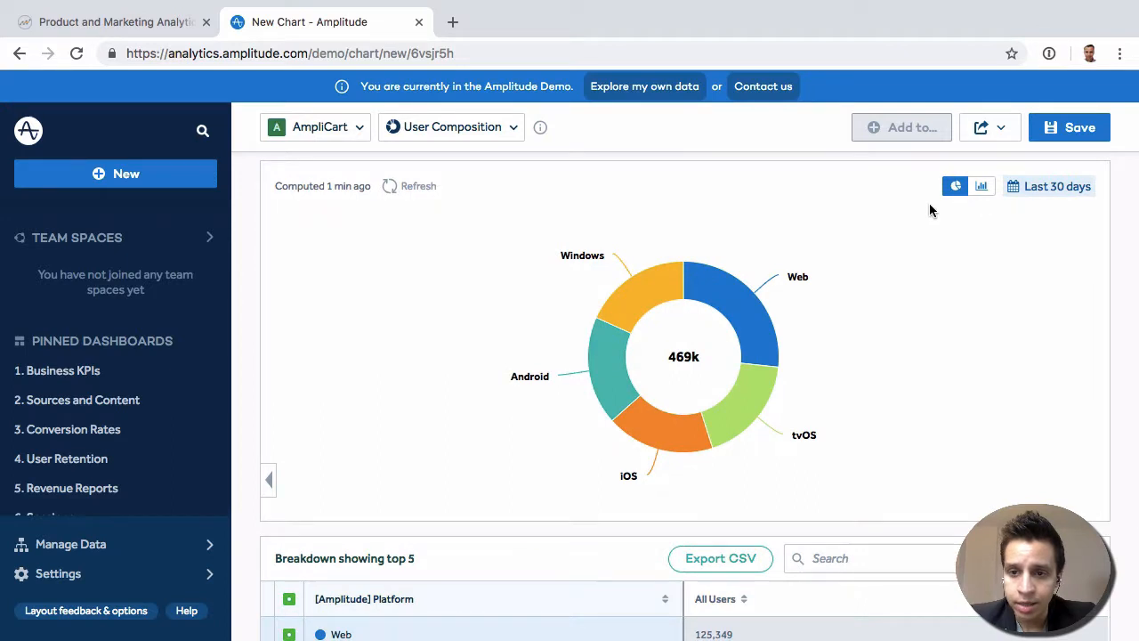
pyautogui.click(983, 187)
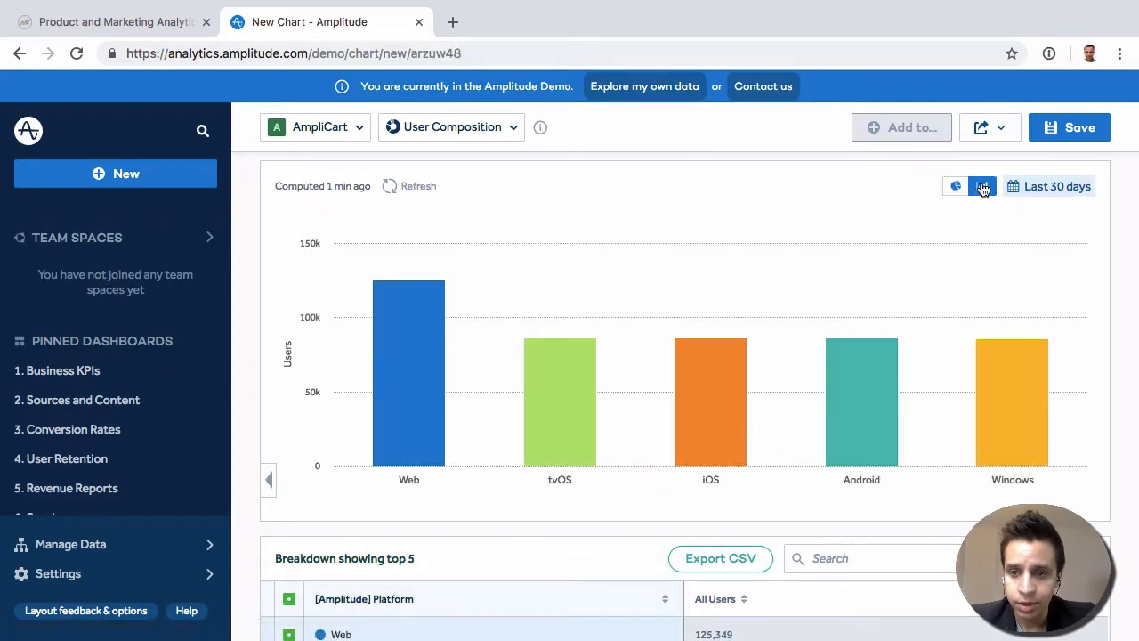
pyautogui.click(955, 187)
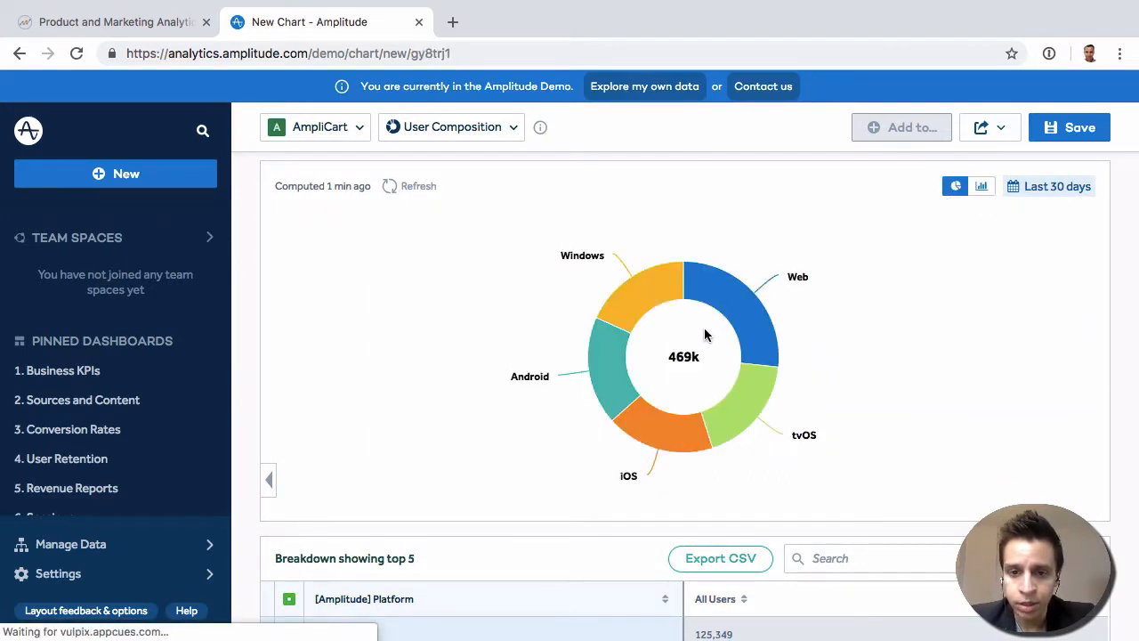
pyautogui.moveTo(748, 313)
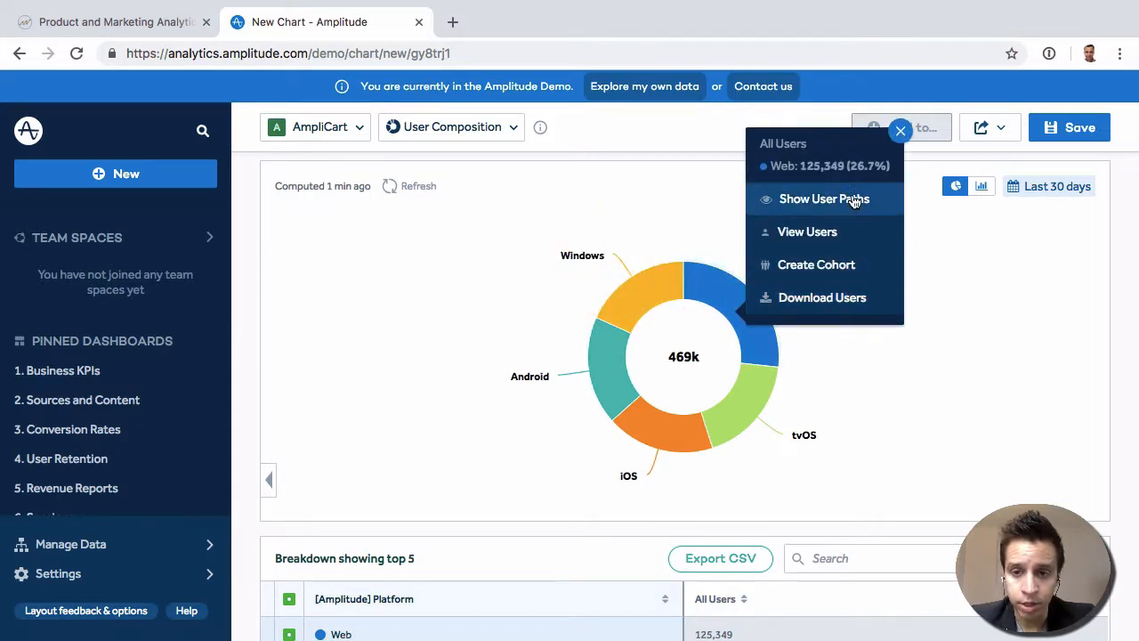
pyautogui.moveTo(845, 263)
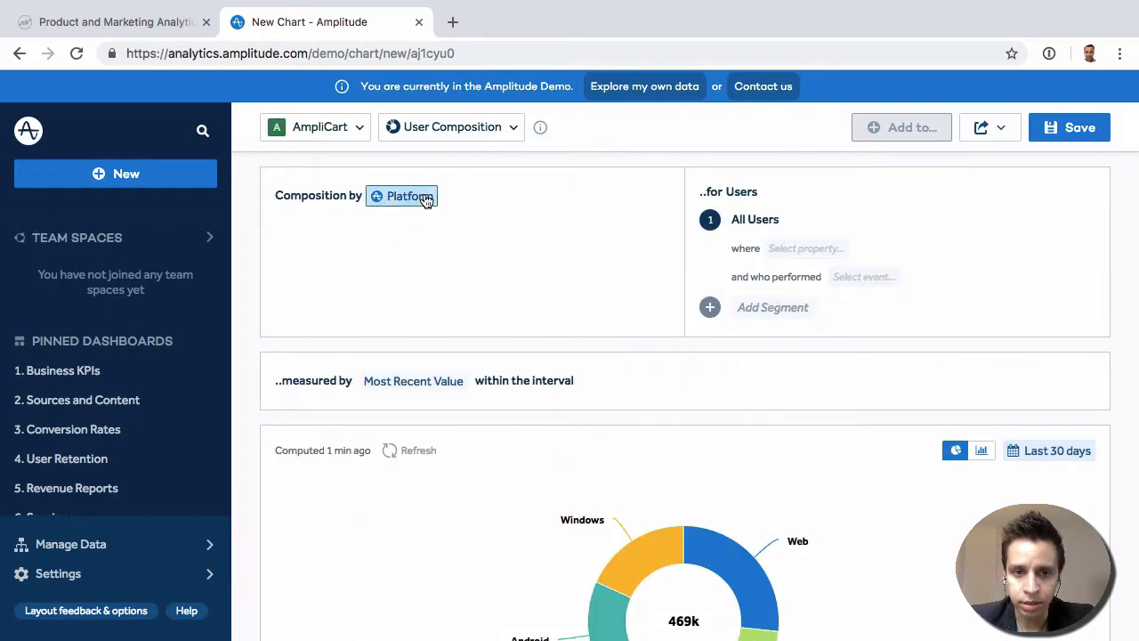
pyautogui.moveTo(710, 539)
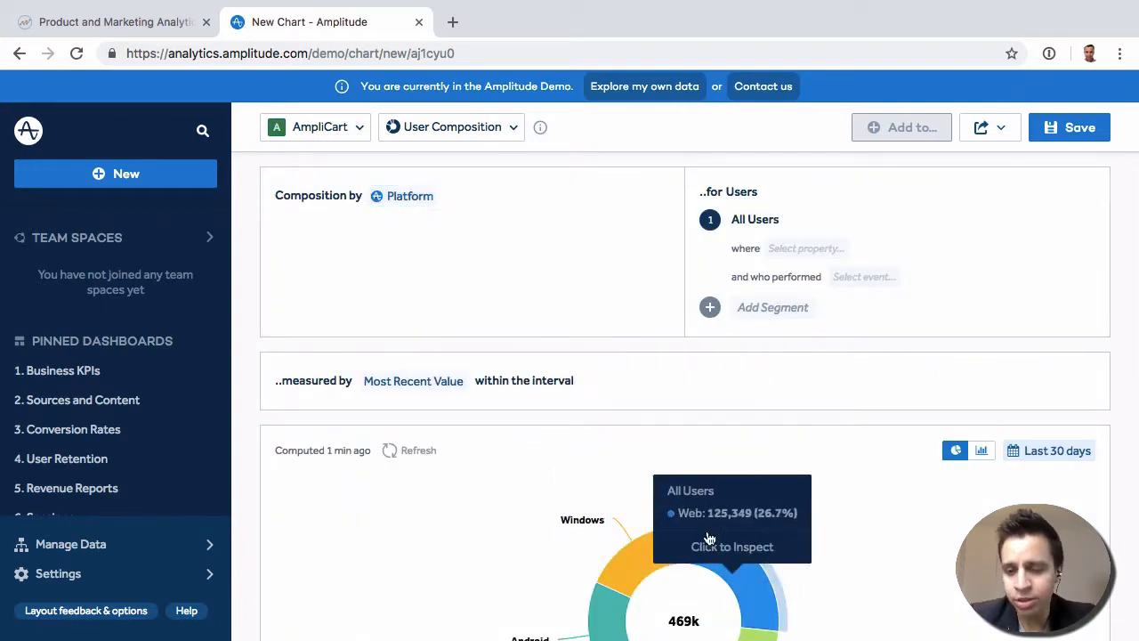
pyautogui.moveTo(797, 552)
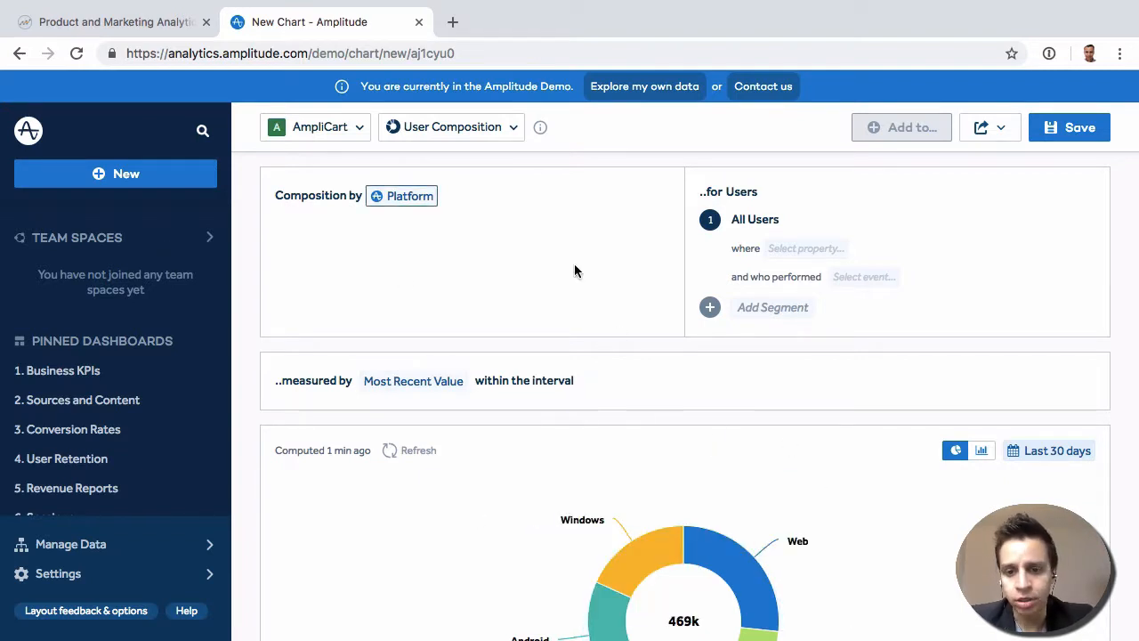
pyautogui.moveTo(550, 230)
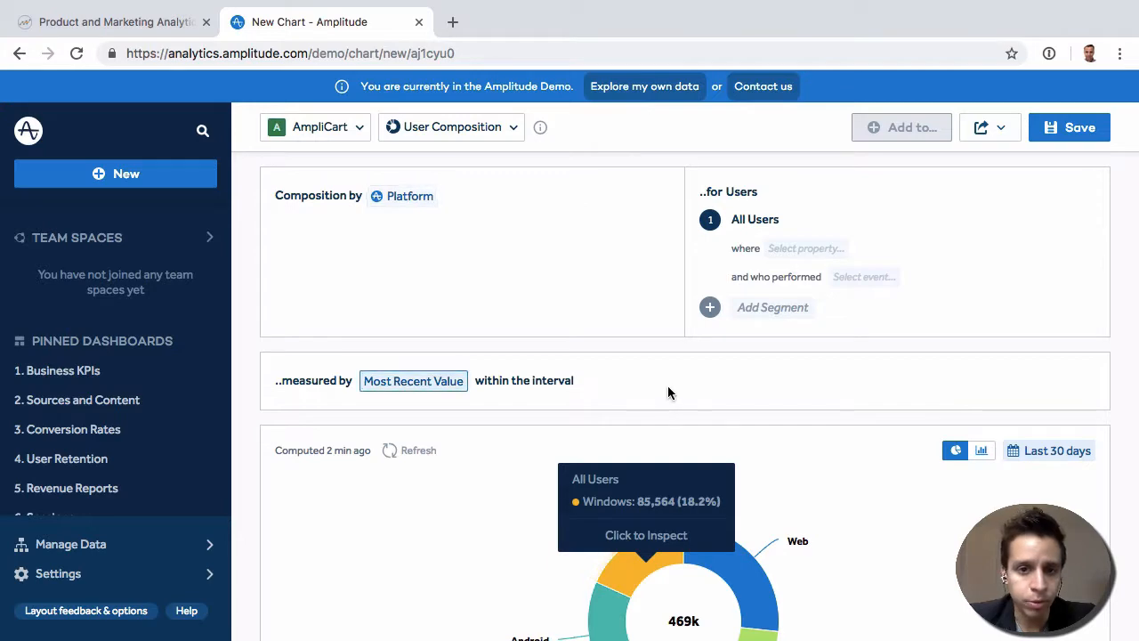
pyautogui.moveTo(748, 269)
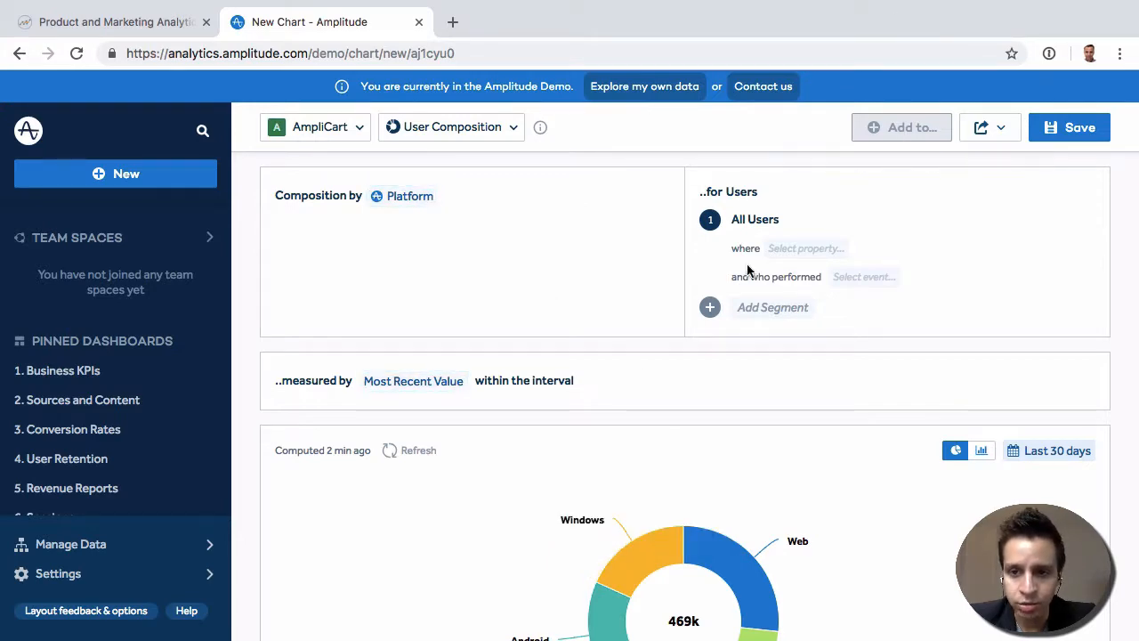
pyautogui.moveTo(484, 342)
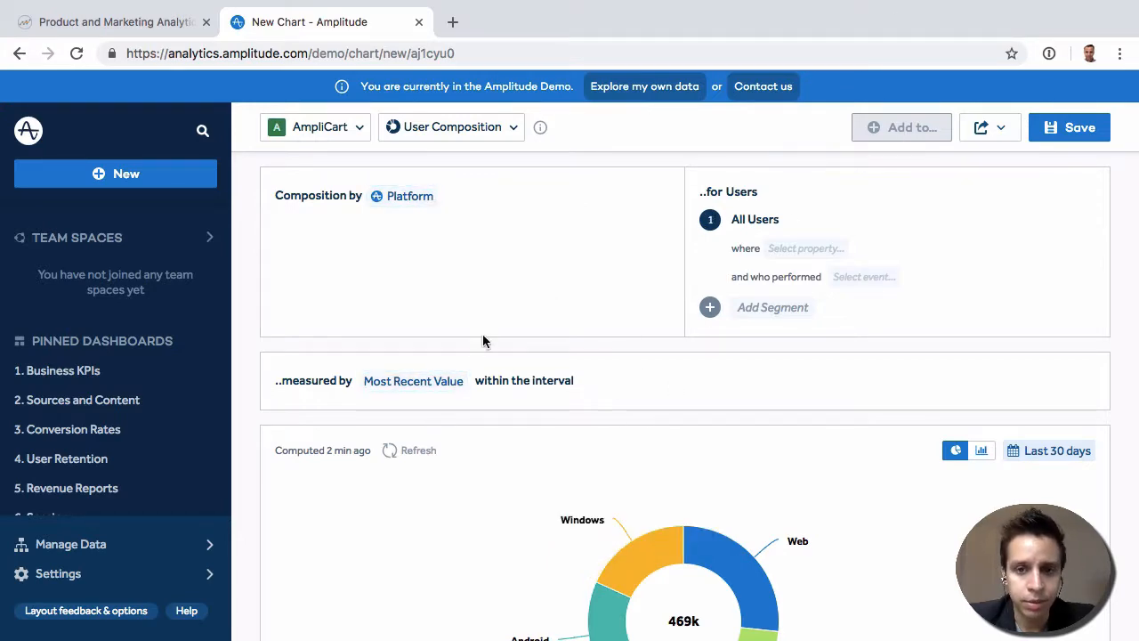